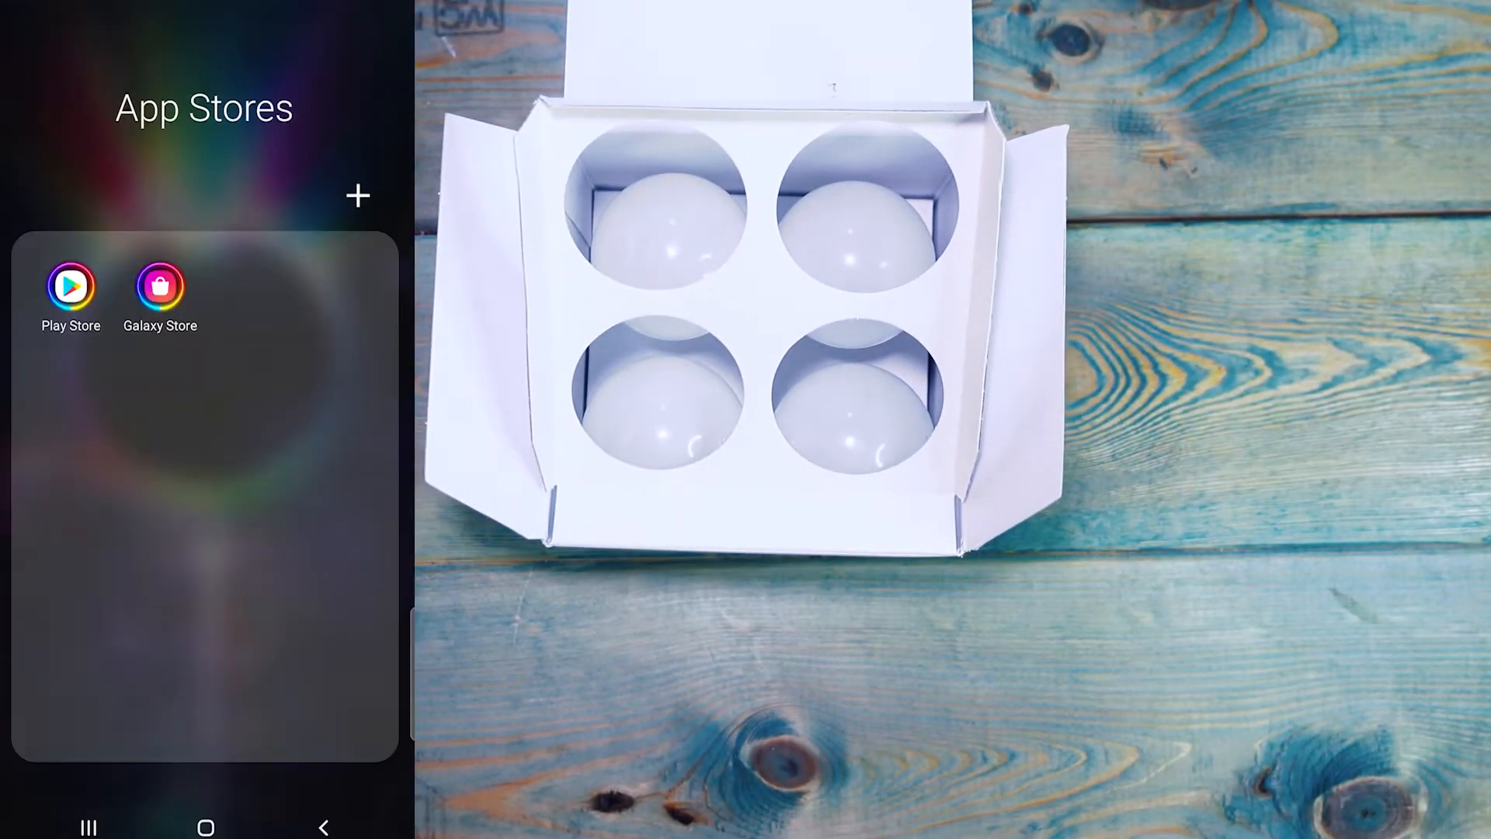
- Search Google Play for 'smar' and launch Smart Life - Smart Living
{"action": "left_click", "coordinate": [71, 285]}
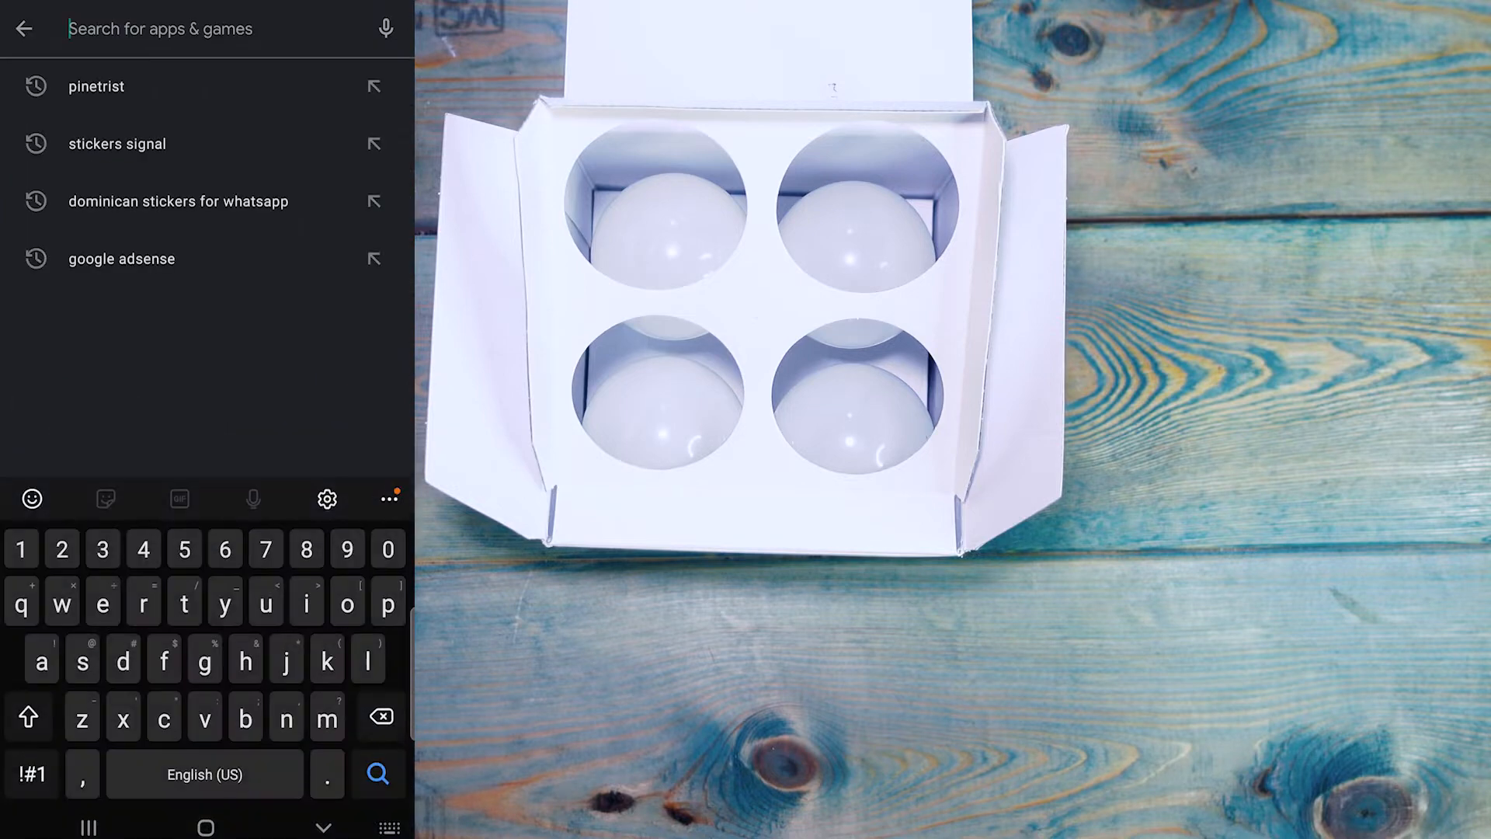
{"action": "type", "text": "smart l"}
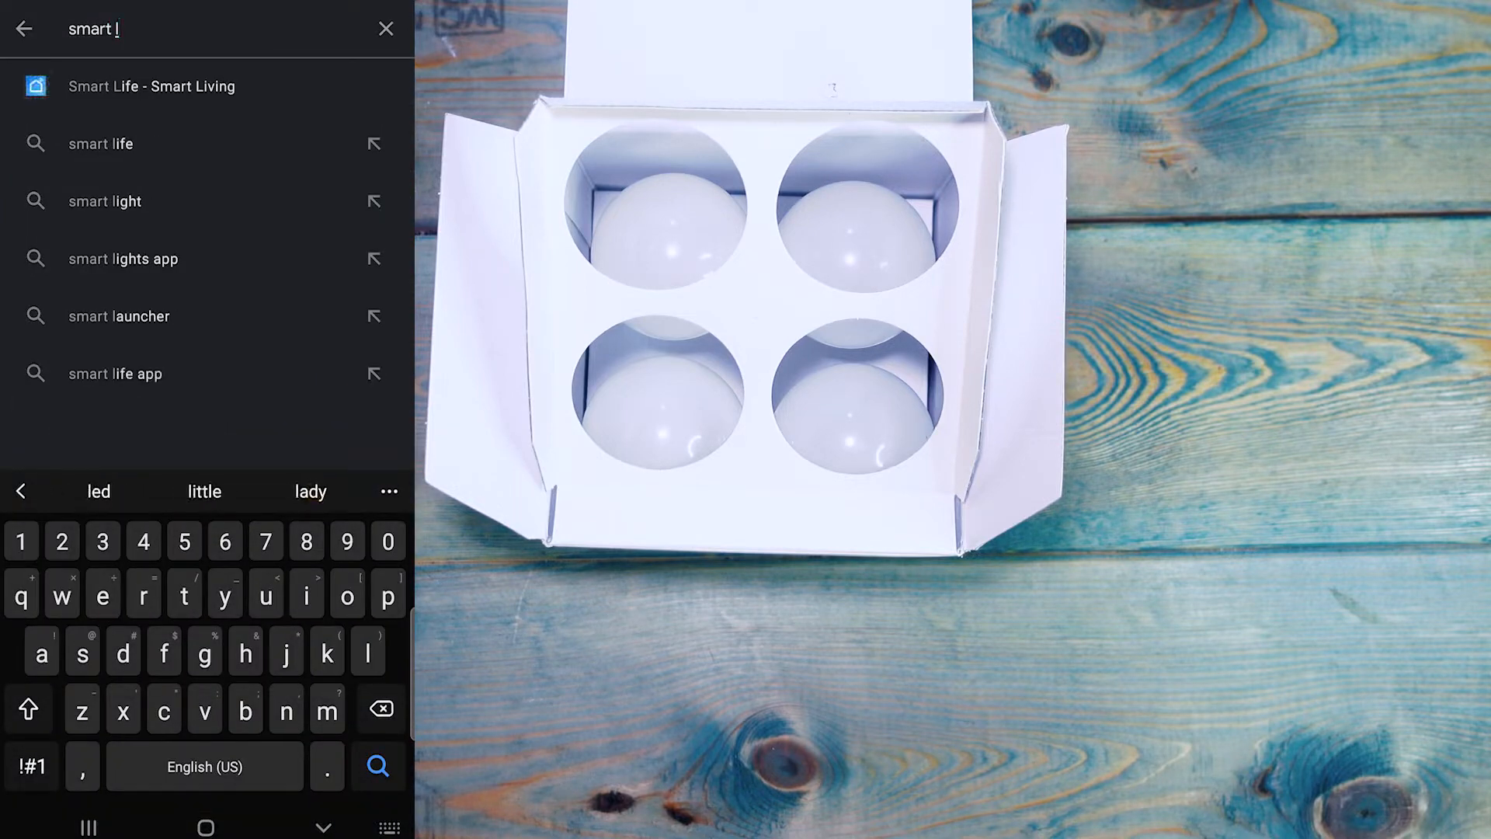
{"action": "left_click", "coordinate": [151, 86]}
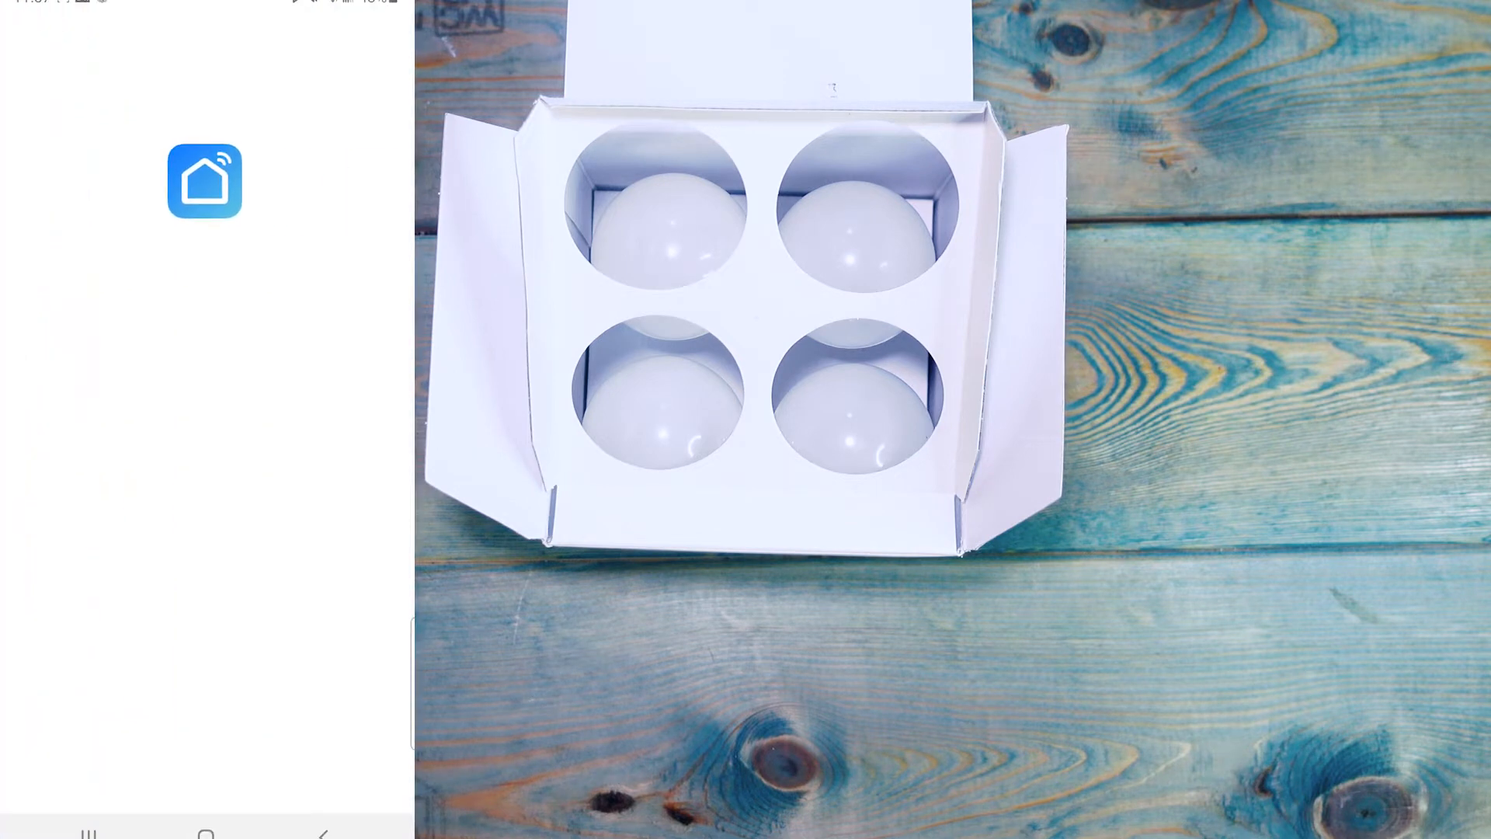
- Start adding a Lighting device from the + menu, reaching the 2.4 GHz Wi-Fi page
{"action": "left_click", "coordinate": [204, 181]}
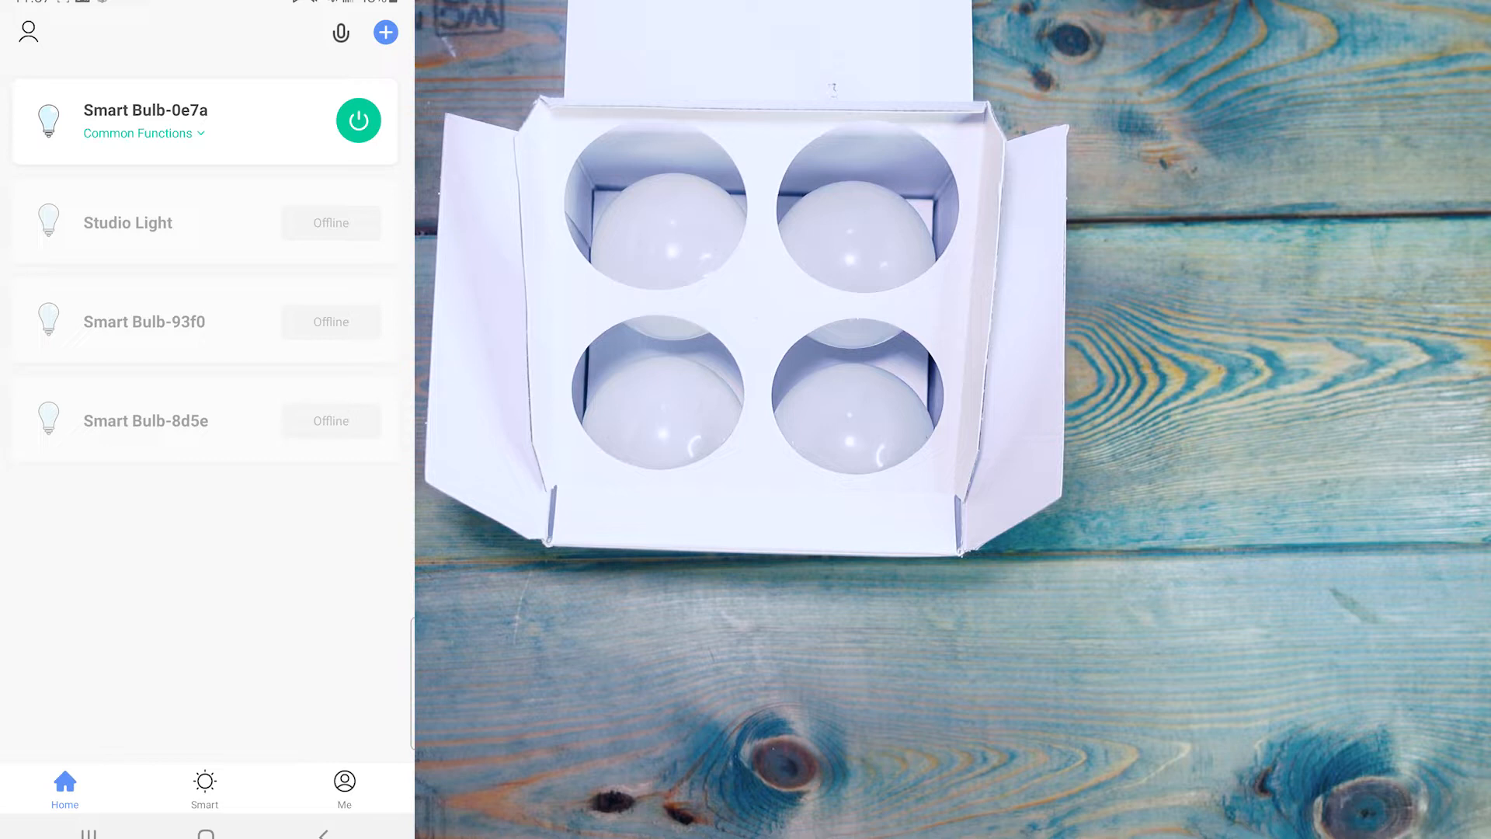
{"action": "left_click", "coordinate": [385, 31]}
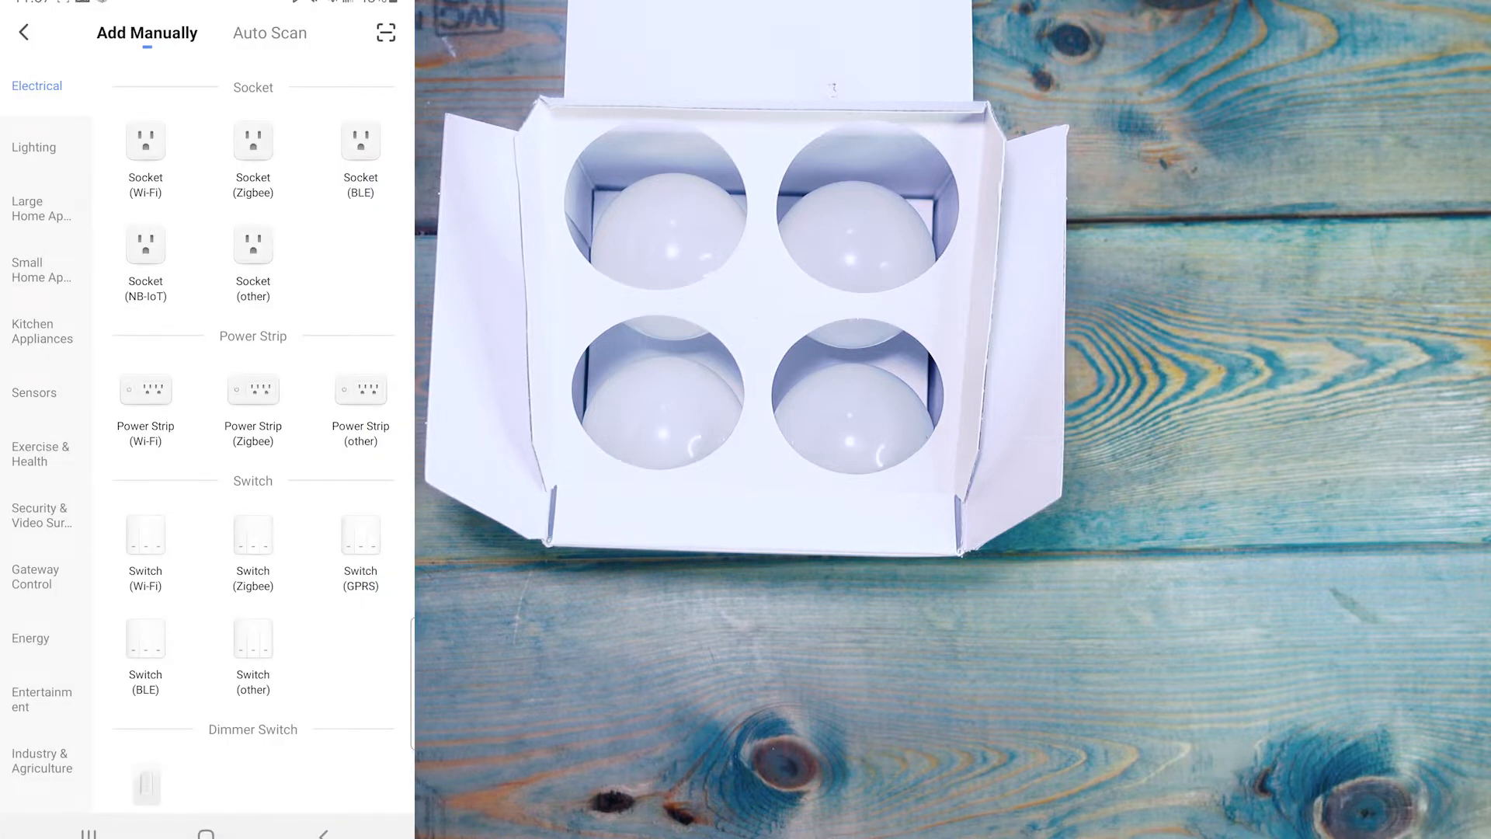
{"action": "left_click", "coordinate": [33, 147]}
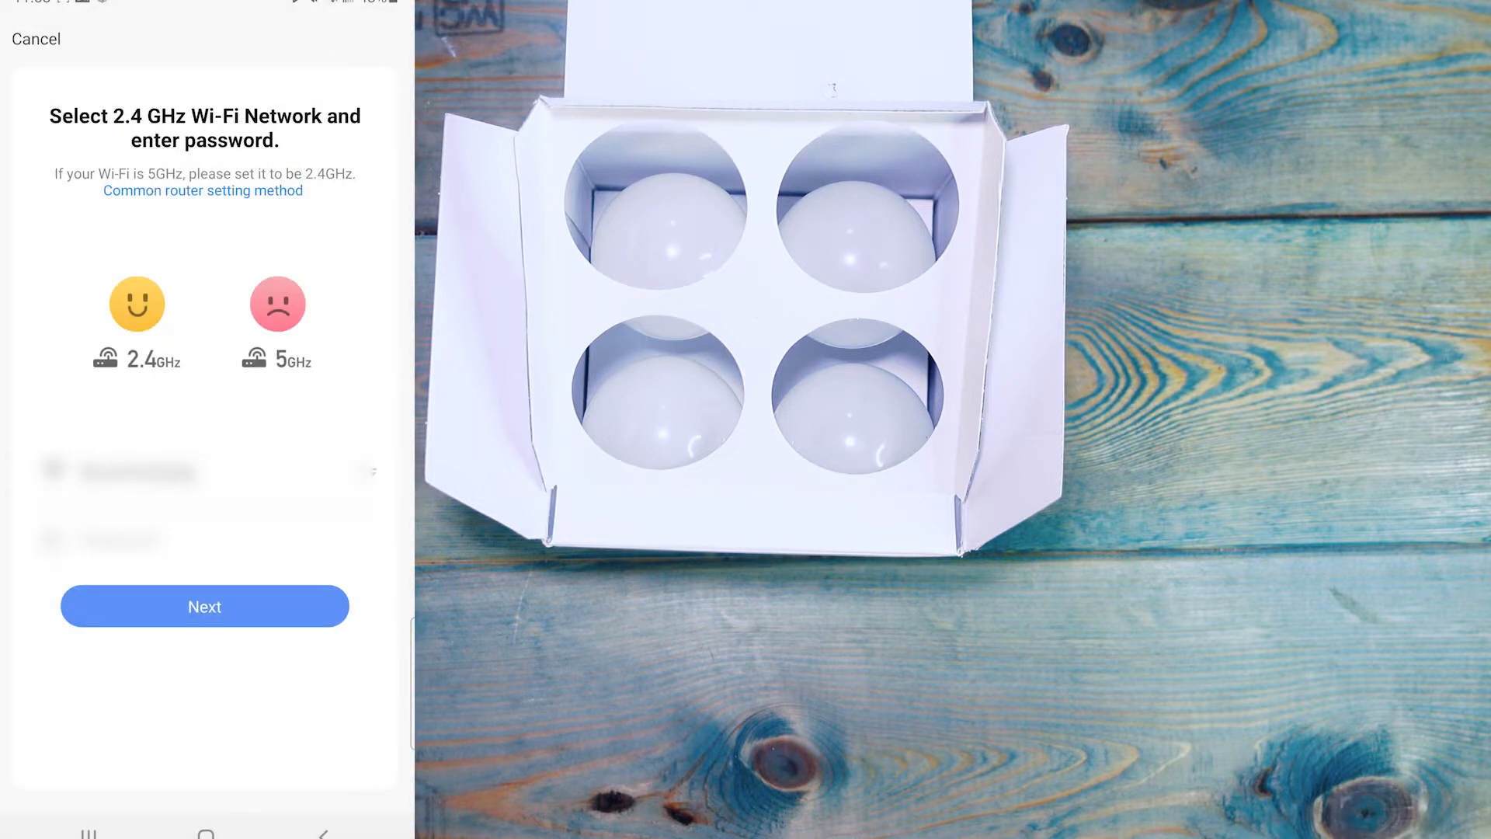
- Confirm the Wi-Fi network and confirm the light is blinking rapidly
{"action": "left_click", "coordinate": [204, 606]}
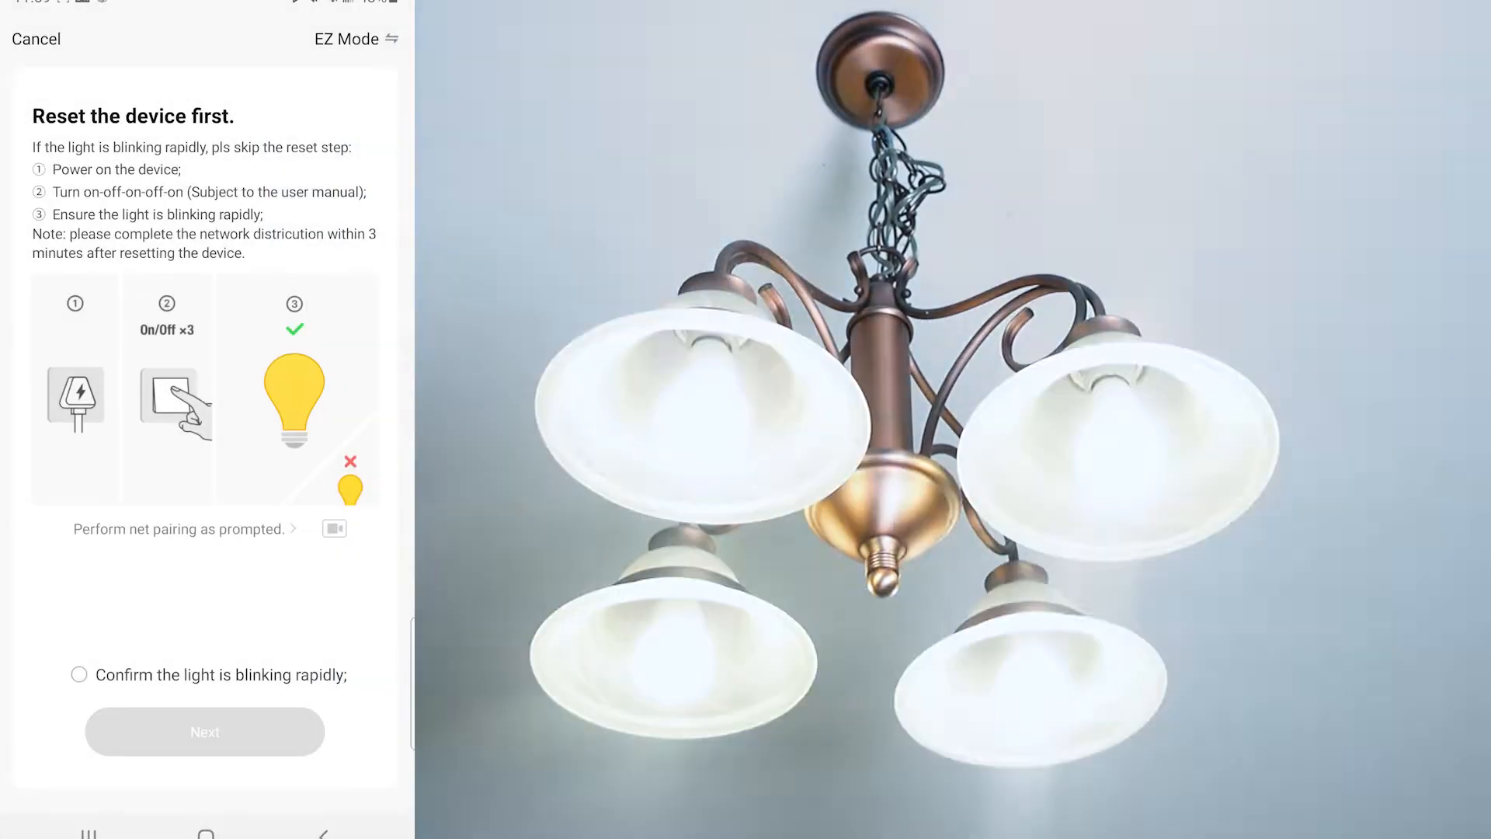
{"action": "left_click", "coordinate": [203, 732]}
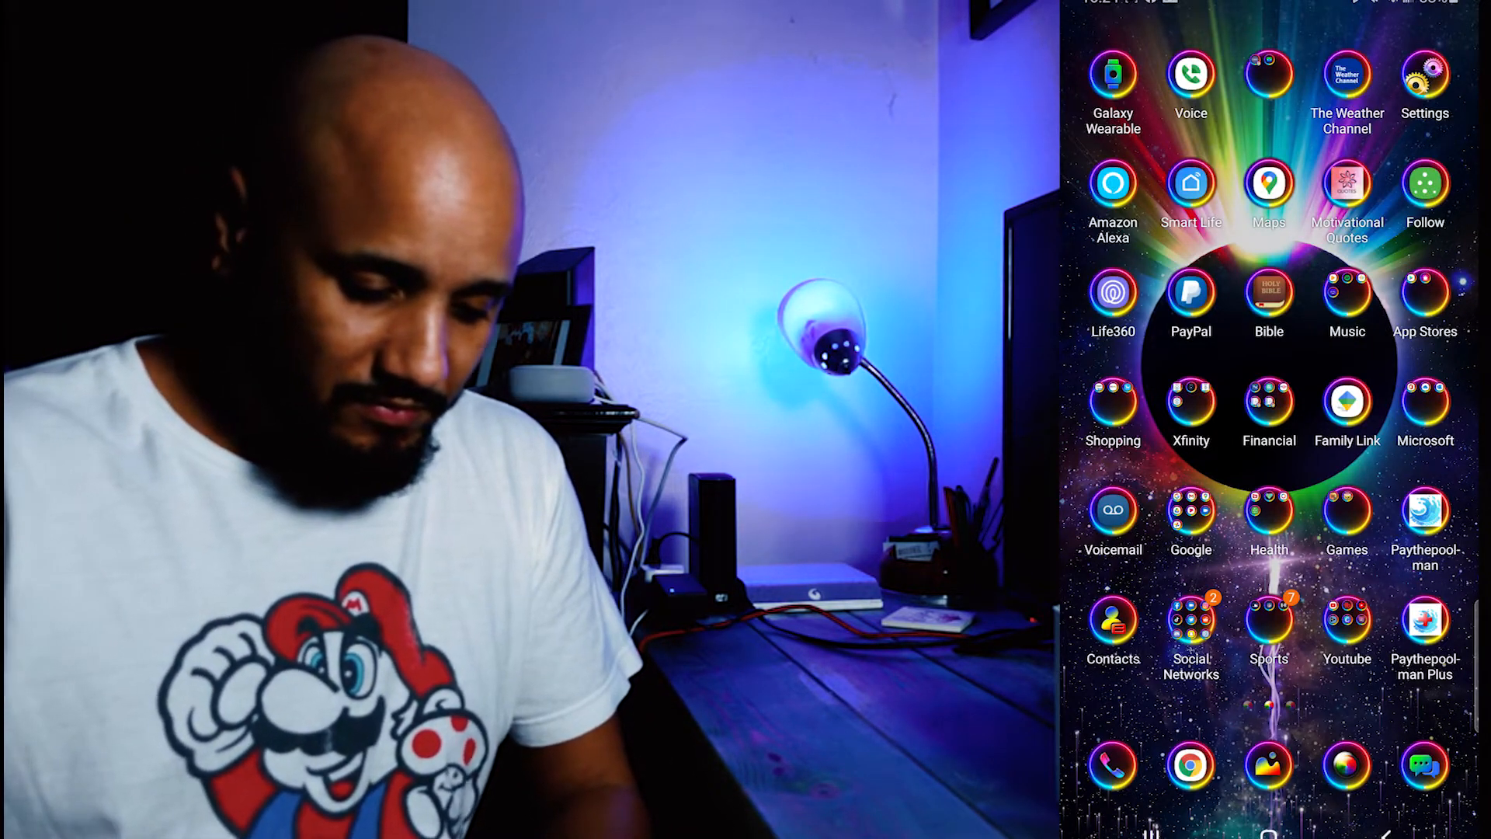
- Launch Smart Life and open Smart Bulb-0e7a's colour wheel controls
{"action": "left_click", "coordinate": [1189, 183]}
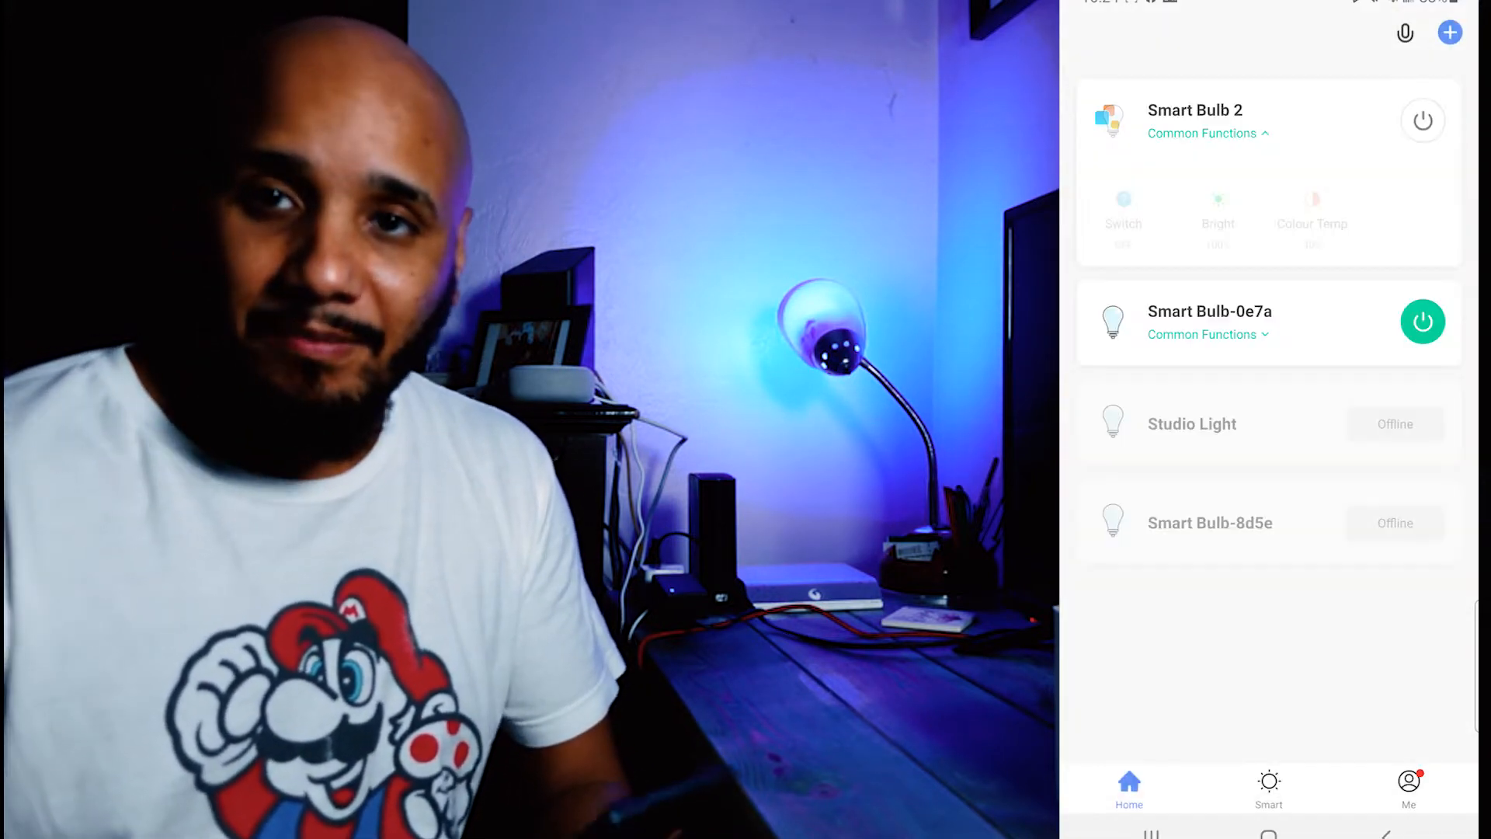
{"action": "left_click", "coordinate": [1211, 311]}
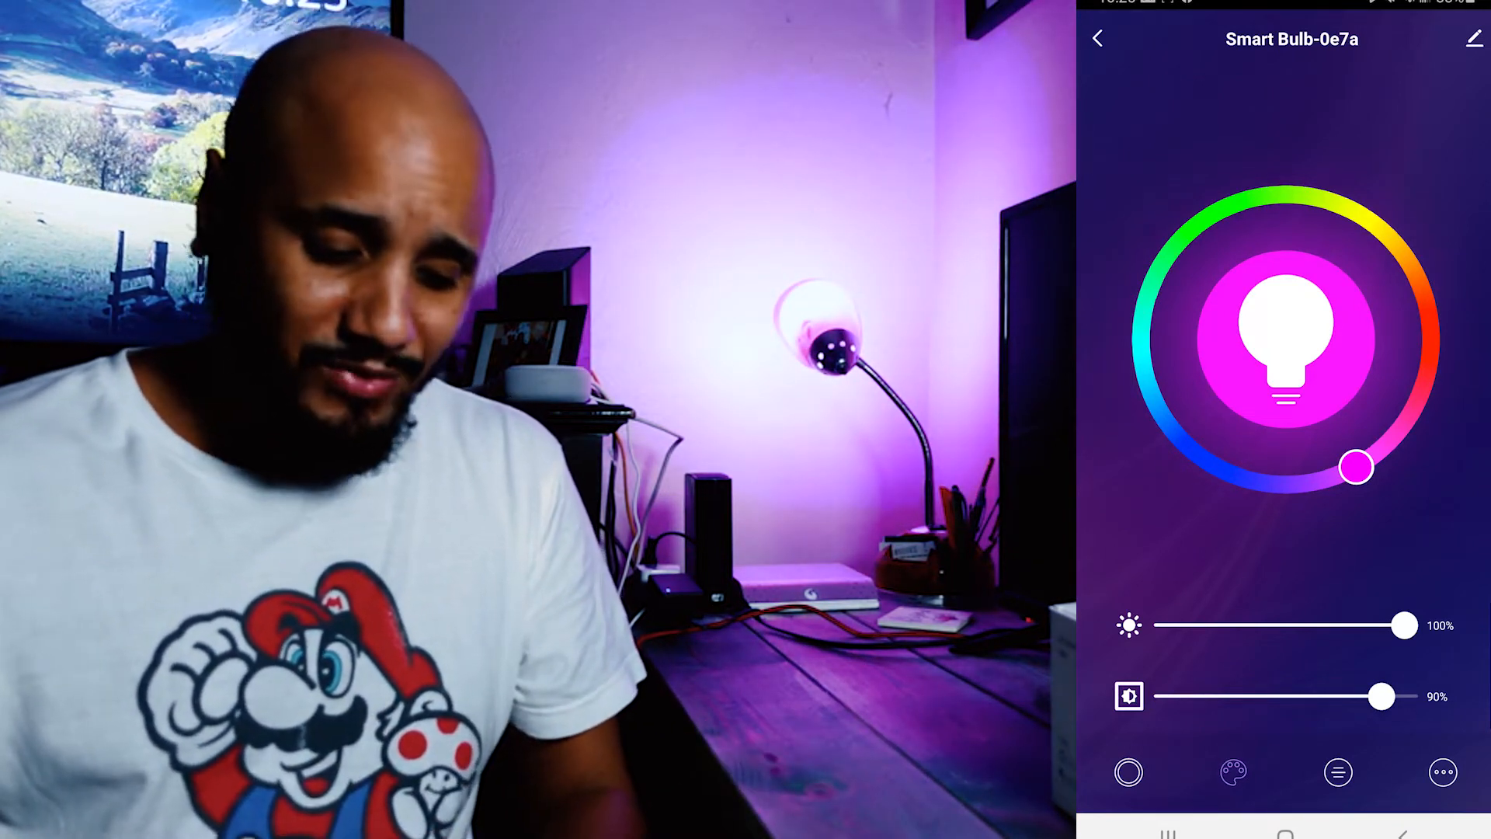
- From the Scene tab, try Read, Working, Leisure, Night, Soft, Colorful, Gorgeous, then reopen Colorful
{"action": "left_click", "coordinate": [1233, 772]}
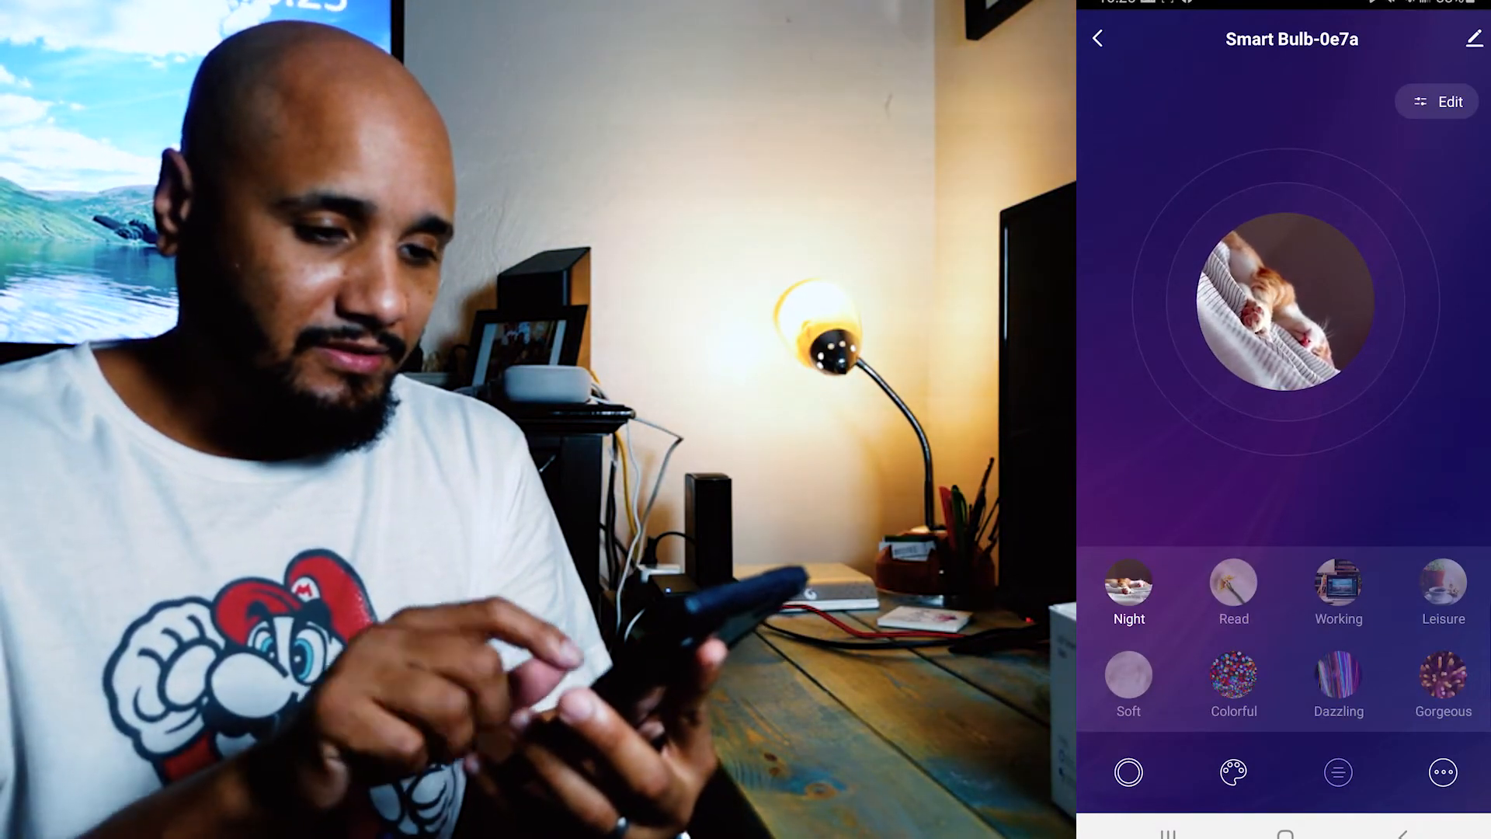
{"action": "left_click", "coordinate": [1233, 589]}
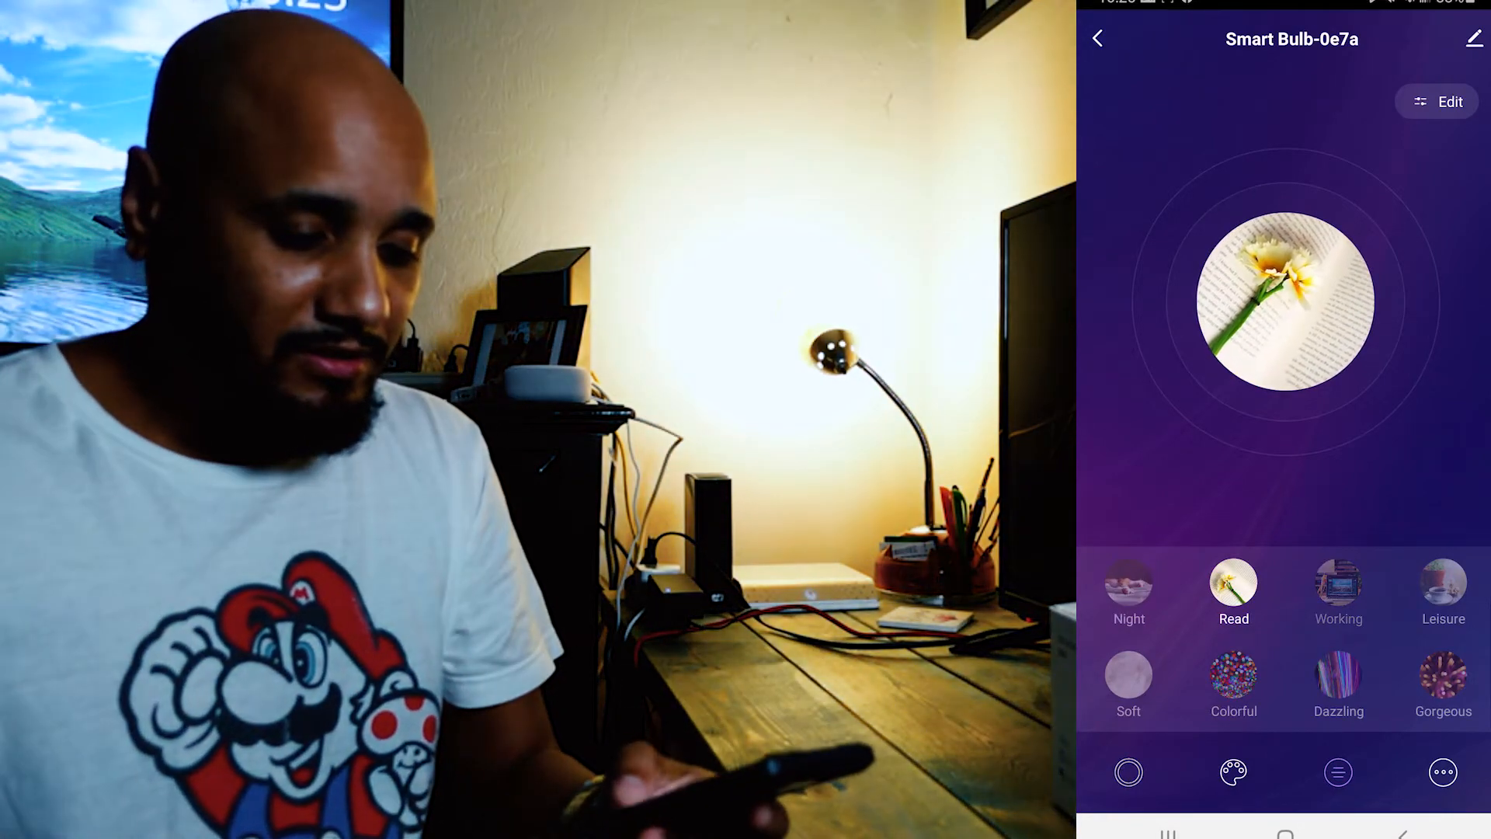
{"action": "left_click", "coordinate": [1338, 589]}
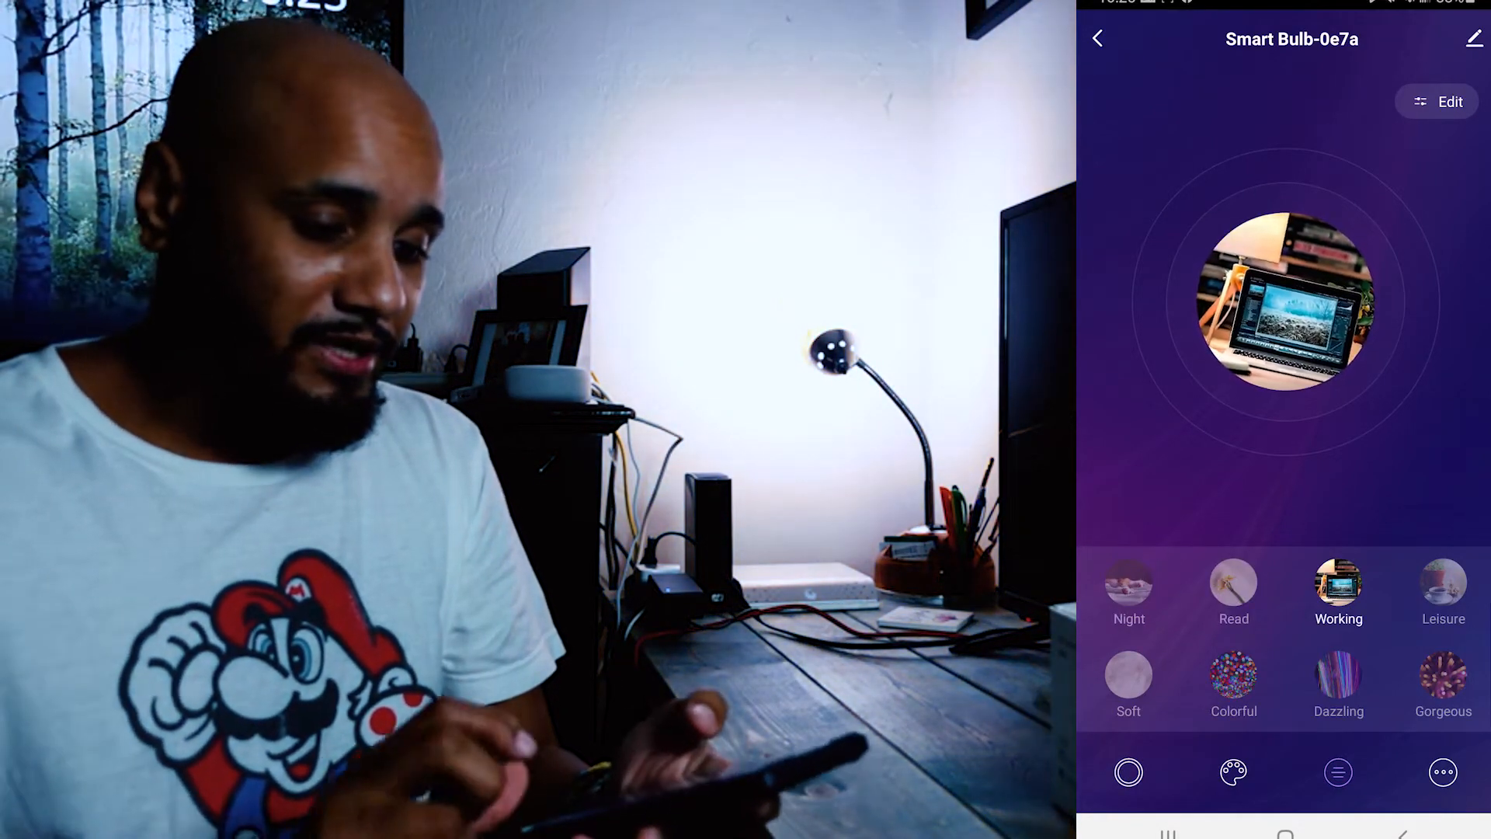
{"action": "left_click", "coordinate": [1443, 594]}
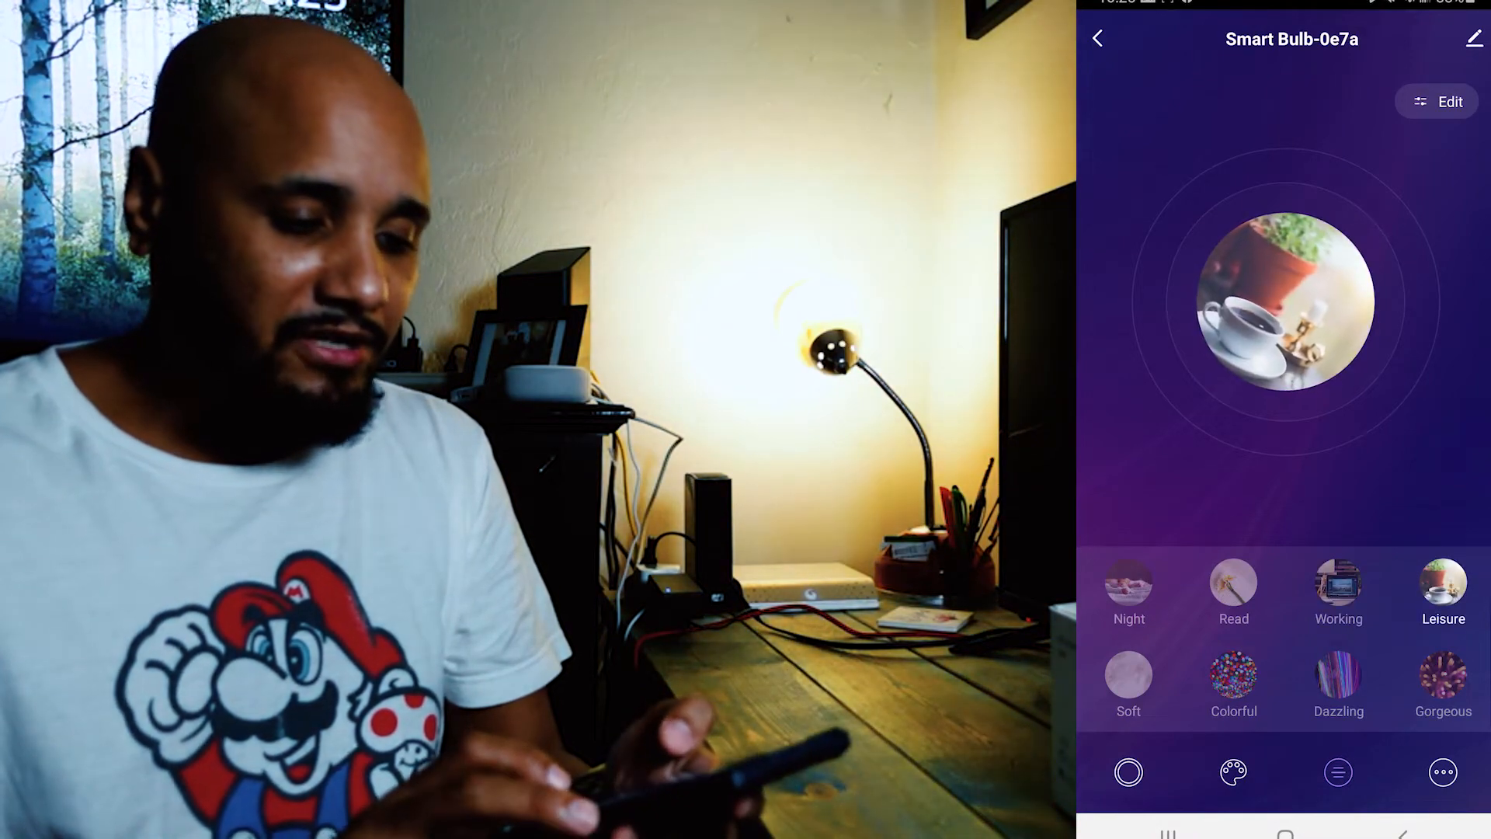
{"action": "left_click", "coordinate": [1128, 594]}
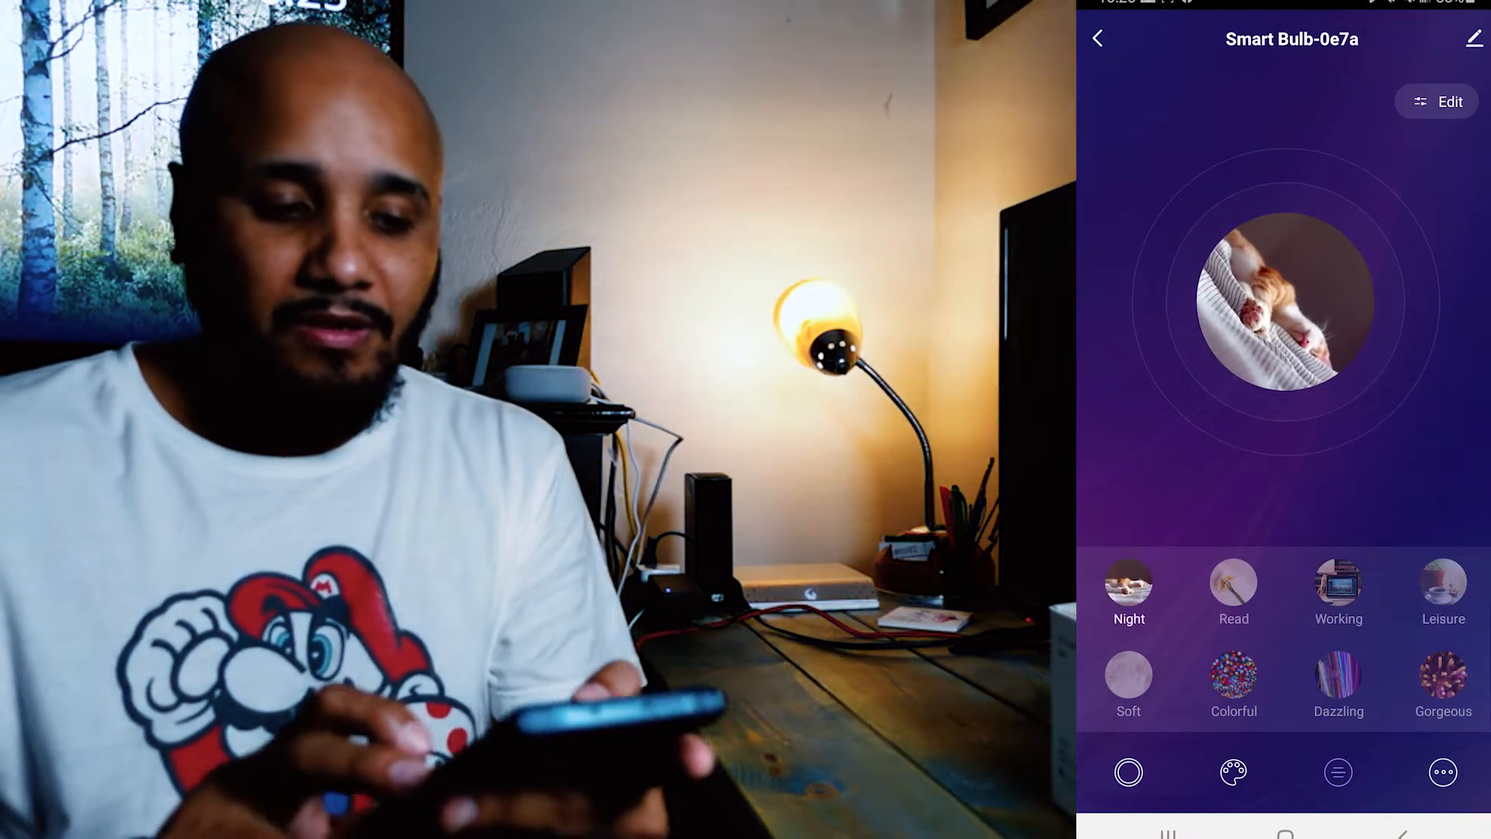
{"action": "left_click", "coordinate": [1128, 675]}
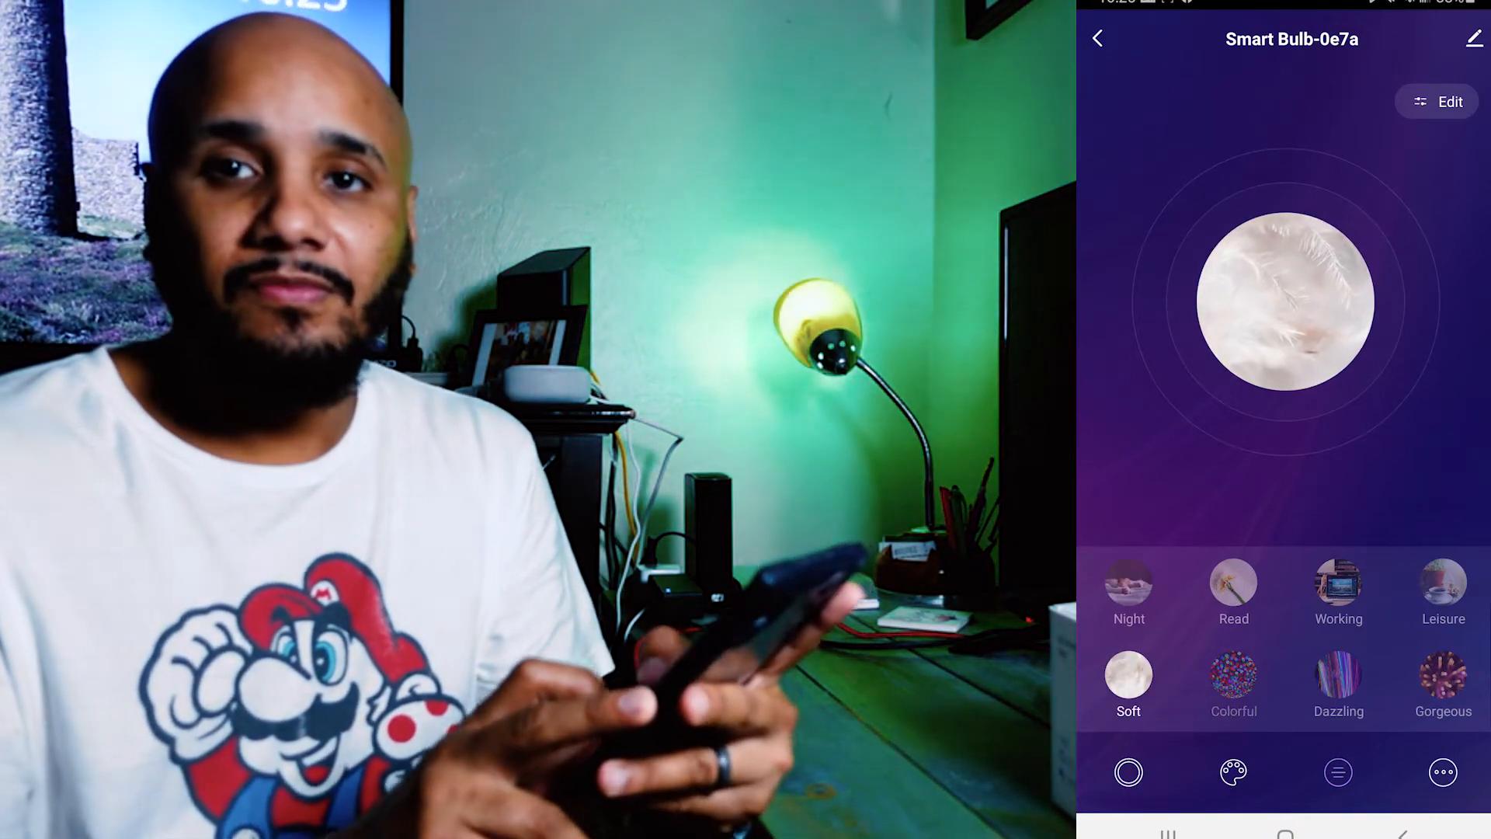
{"action": "left_click", "coordinate": [1232, 678]}
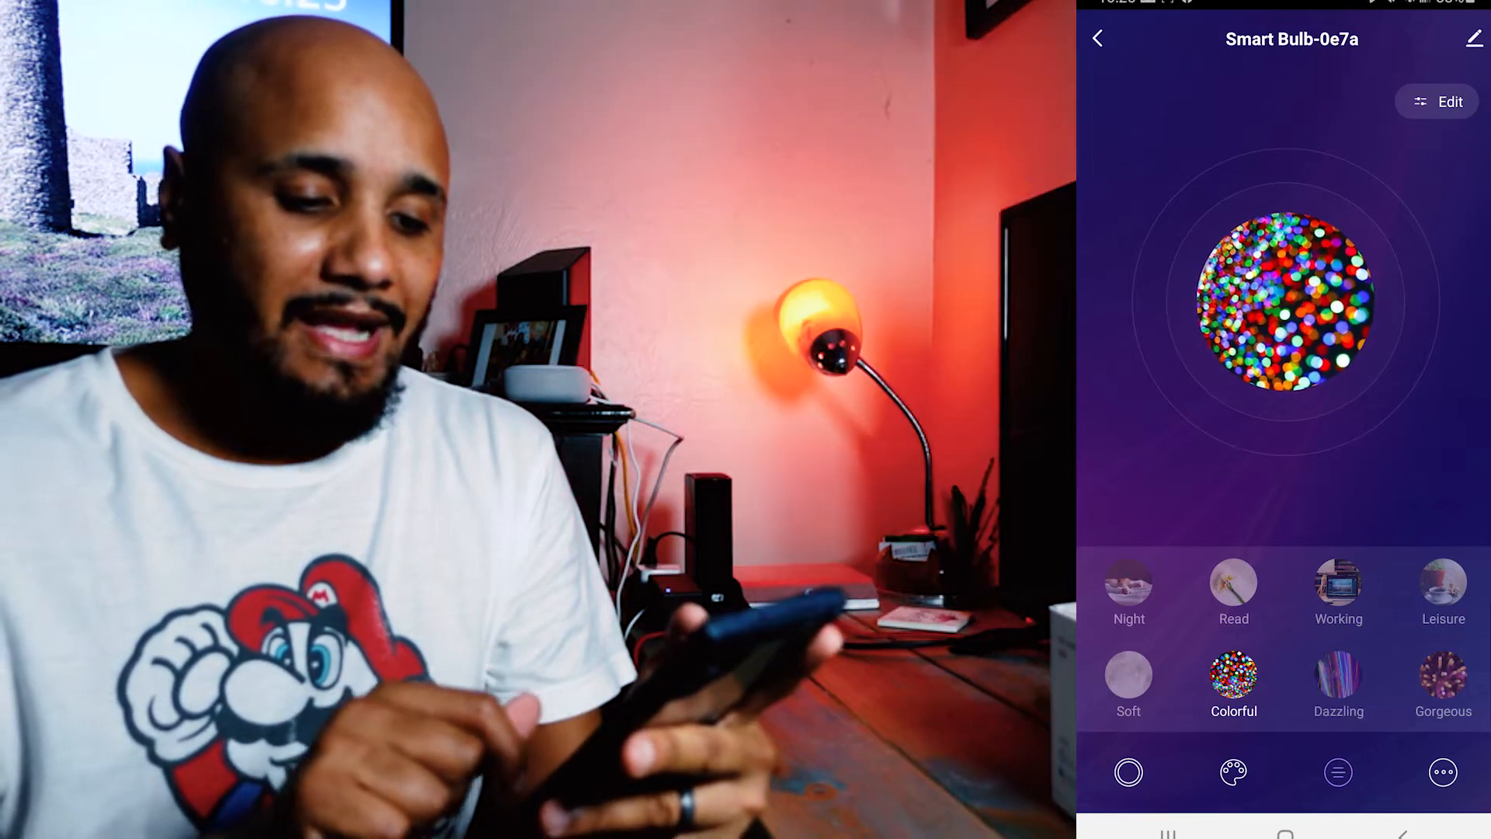
{"action": "left_click", "coordinate": [1443, 685]}
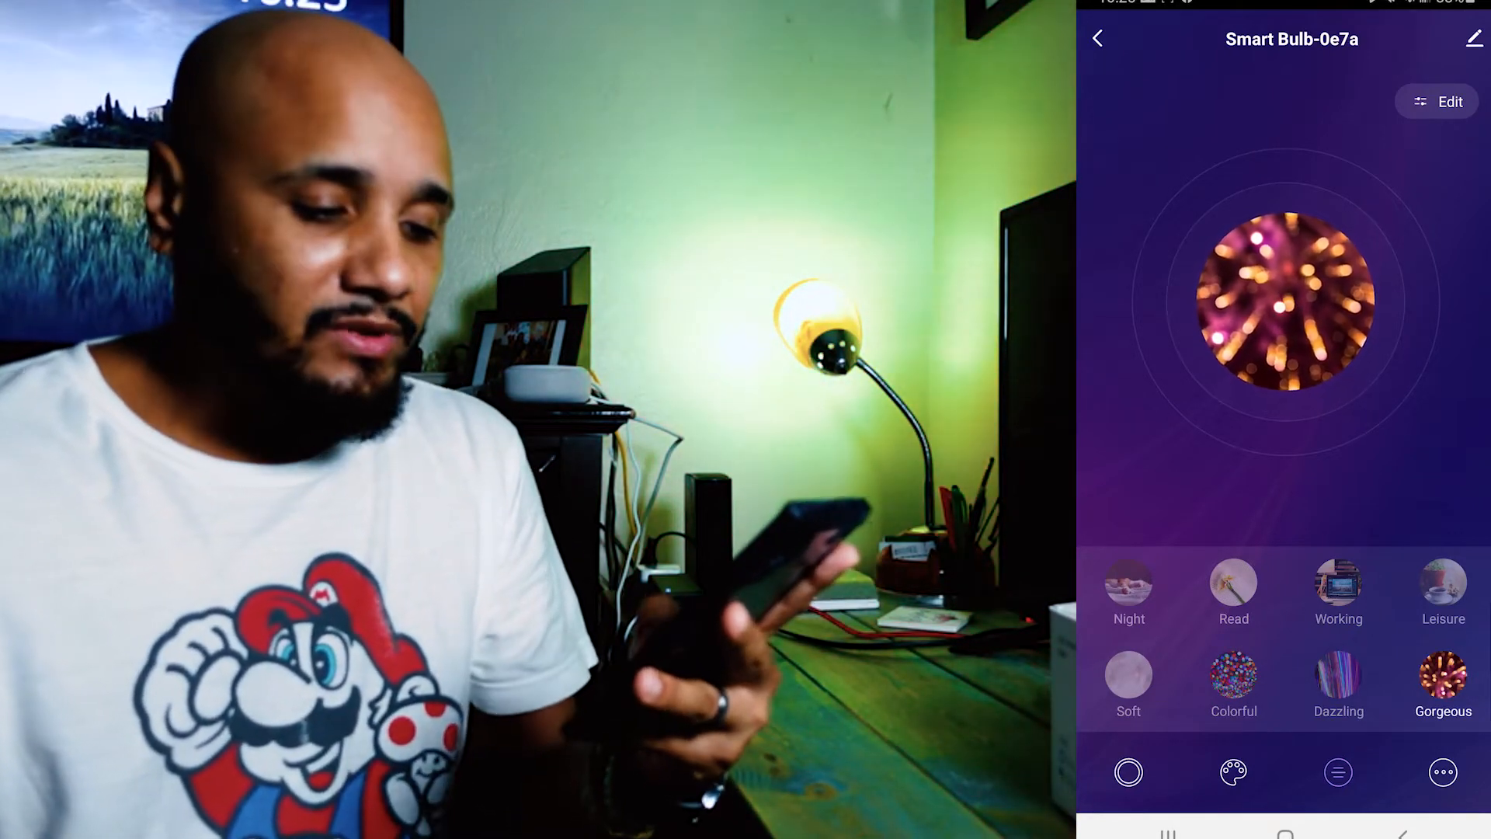
{"action": "left_click", "coordinate": [1233, 677]}
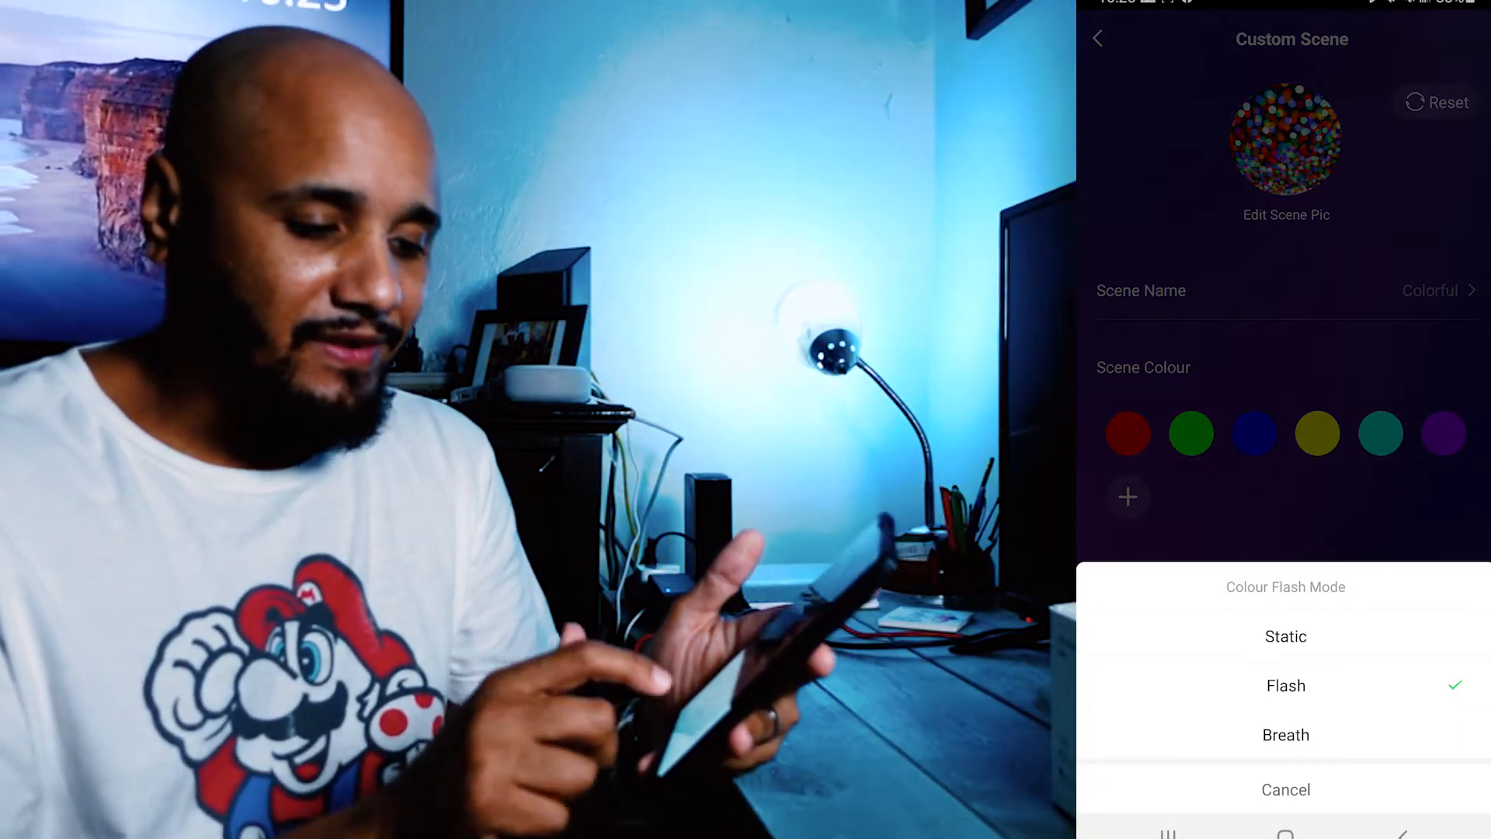
- Make the Colorful scene flash its colours at maximum speed, save, and return home
{"action": "left_click", "coordinate": [1285, 685]}
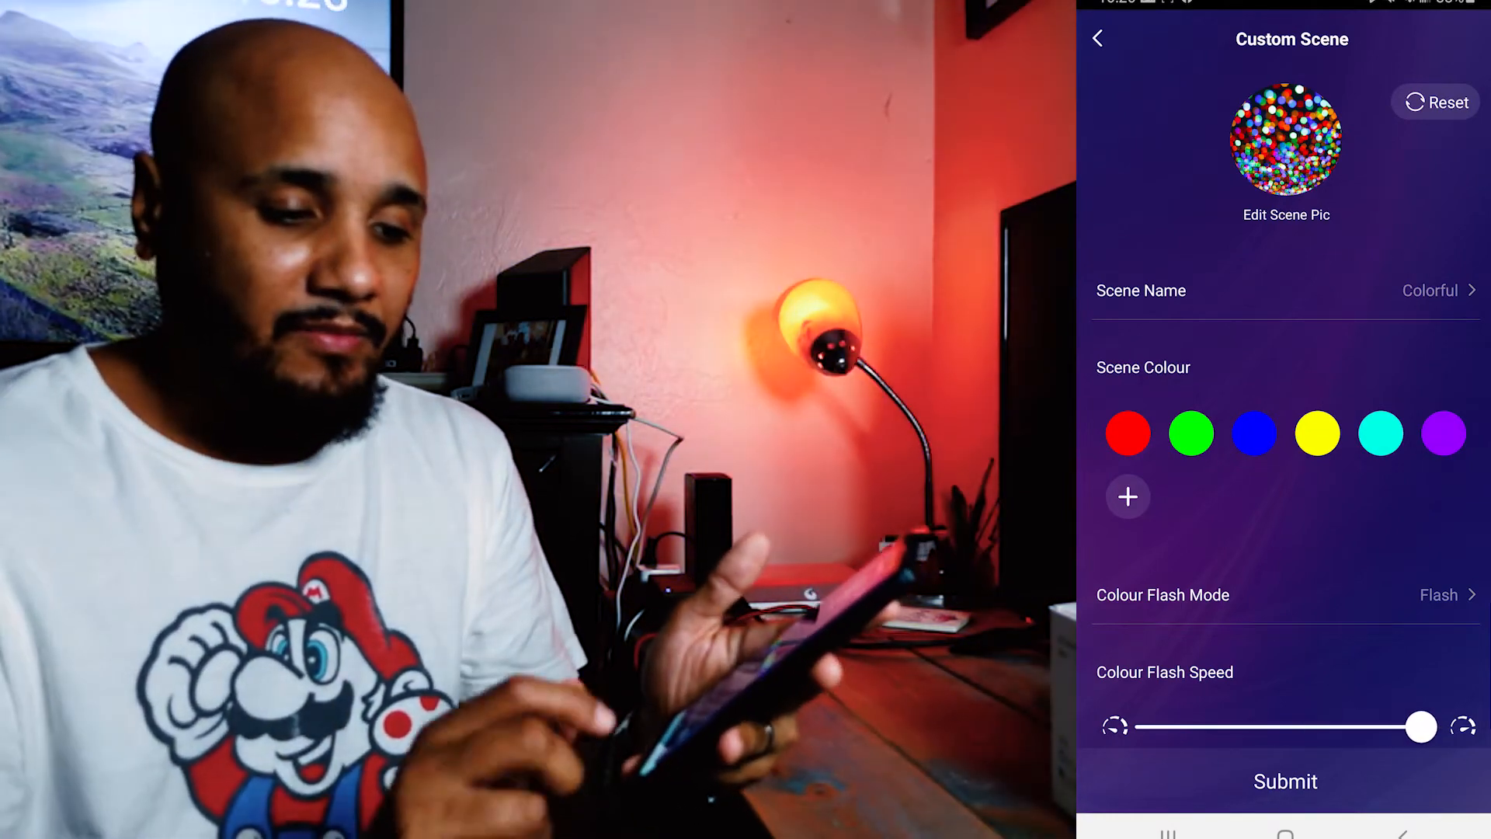
{"action": "left_click", "coordinate": [1097, 39]}
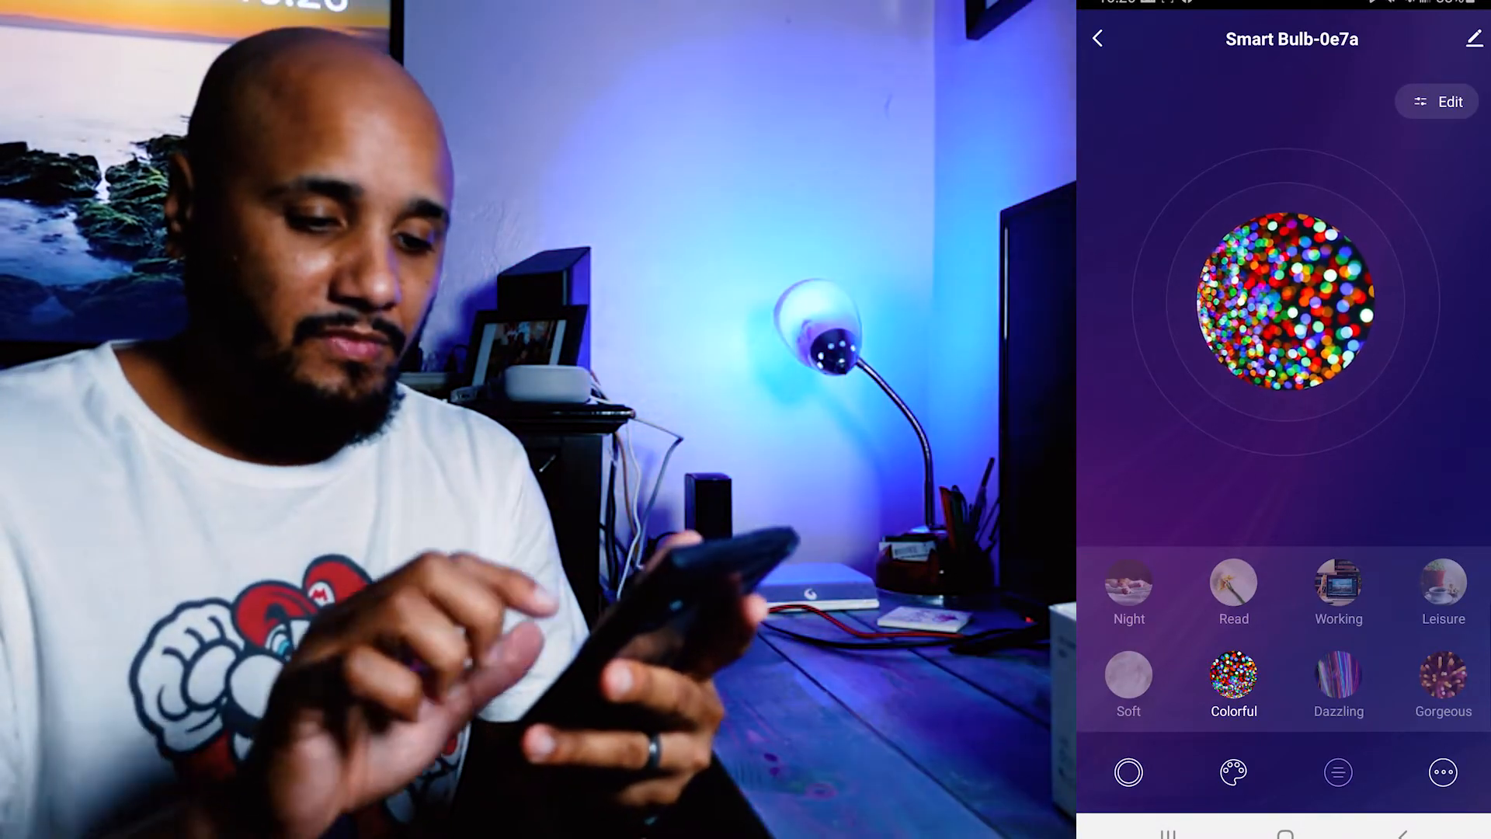
{"action": "left_click", "coordinate": [1338, 590]}
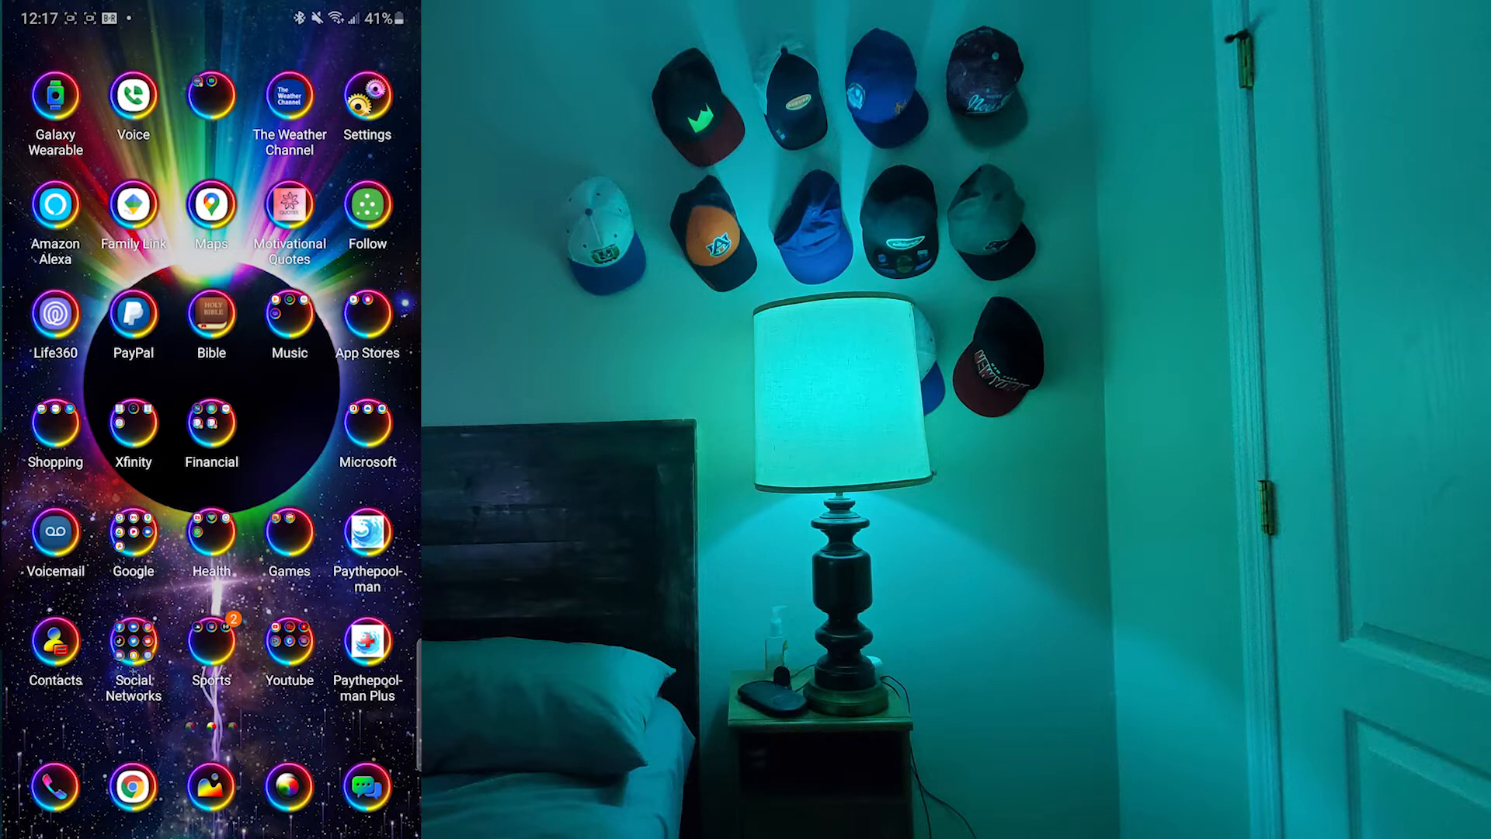
- In Amazon Alexa, add a device from Devices and open the Smart Life skill page
{"action": "left_click", "coordinate": [54, 215]}
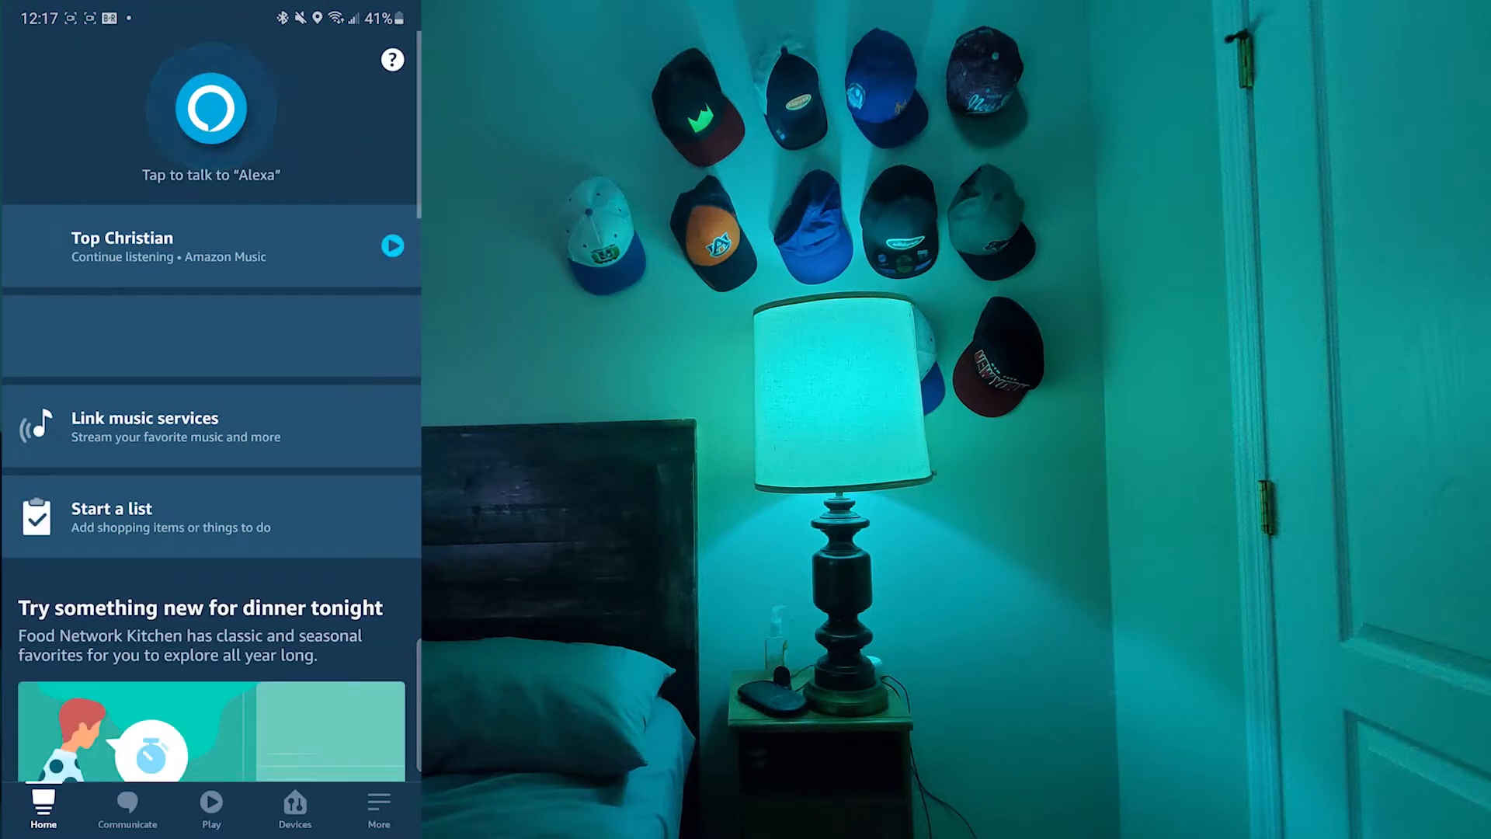
{"action": "left_click", "coordinate": [294, 809]}
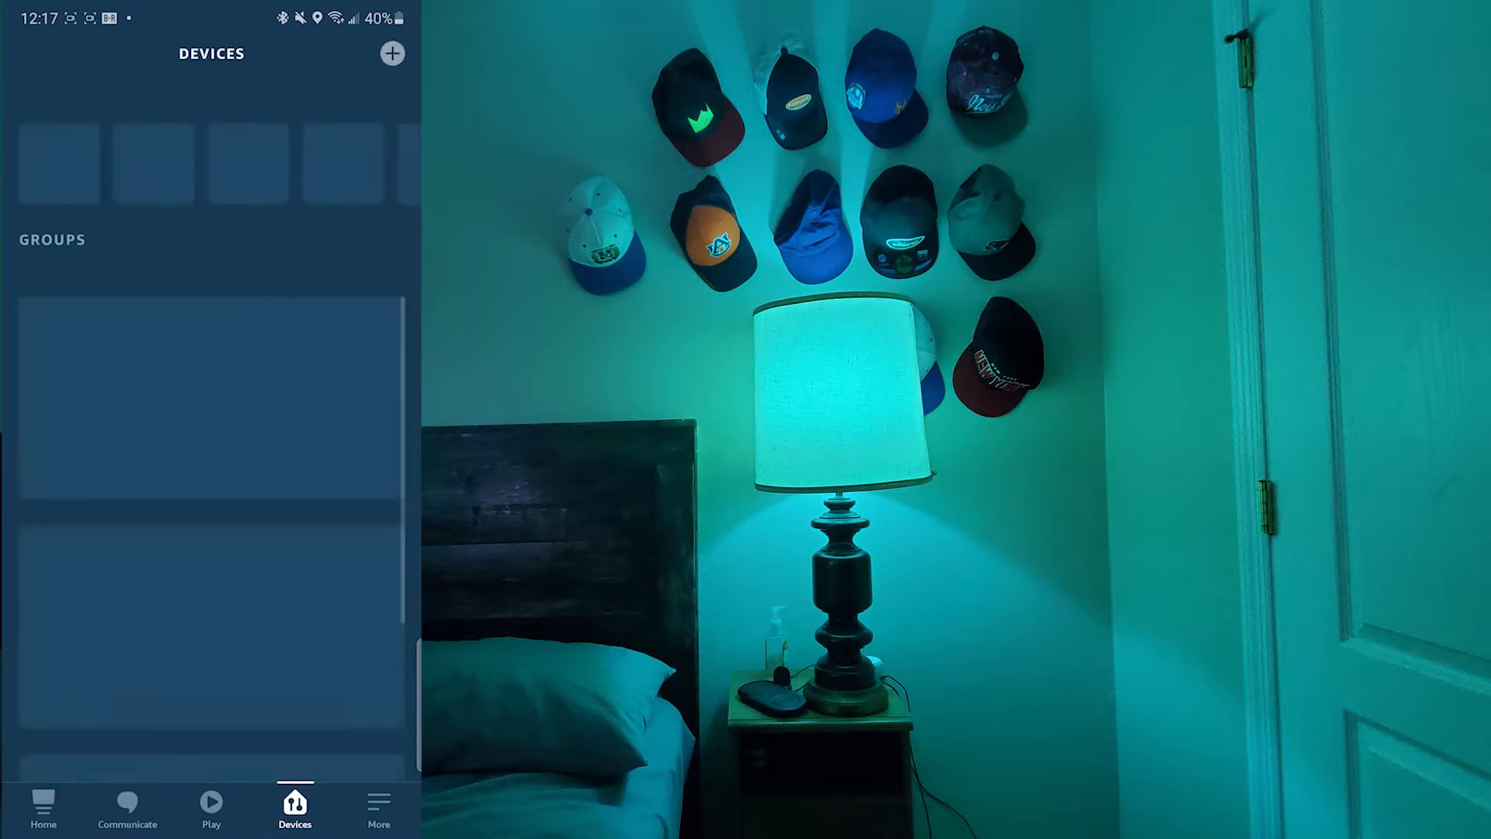
{"action": "left_click", "coordinate": [378, 809]}
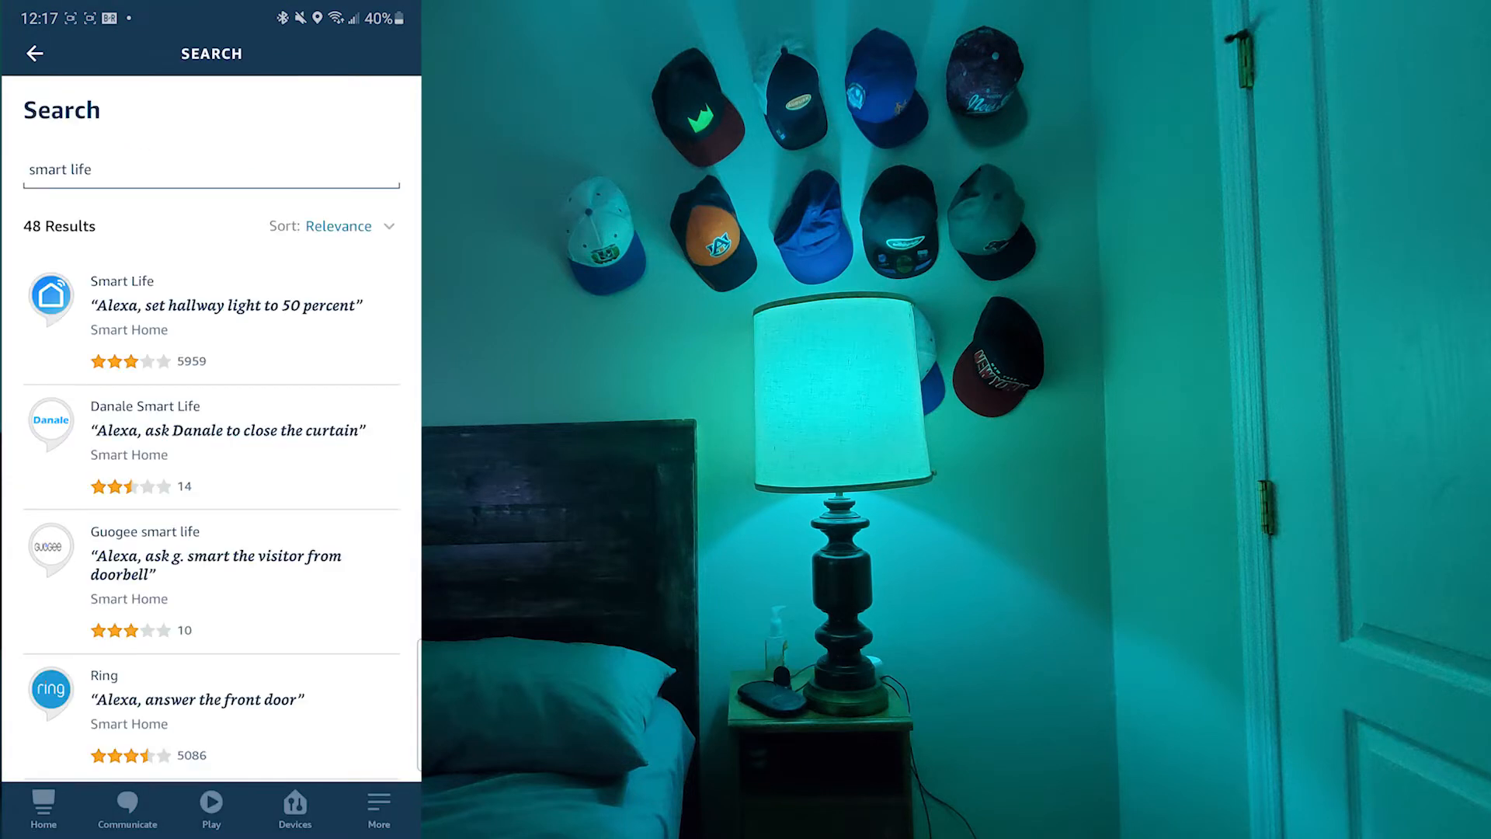
{"action": "left_click", "coordinate": [209, 305]}
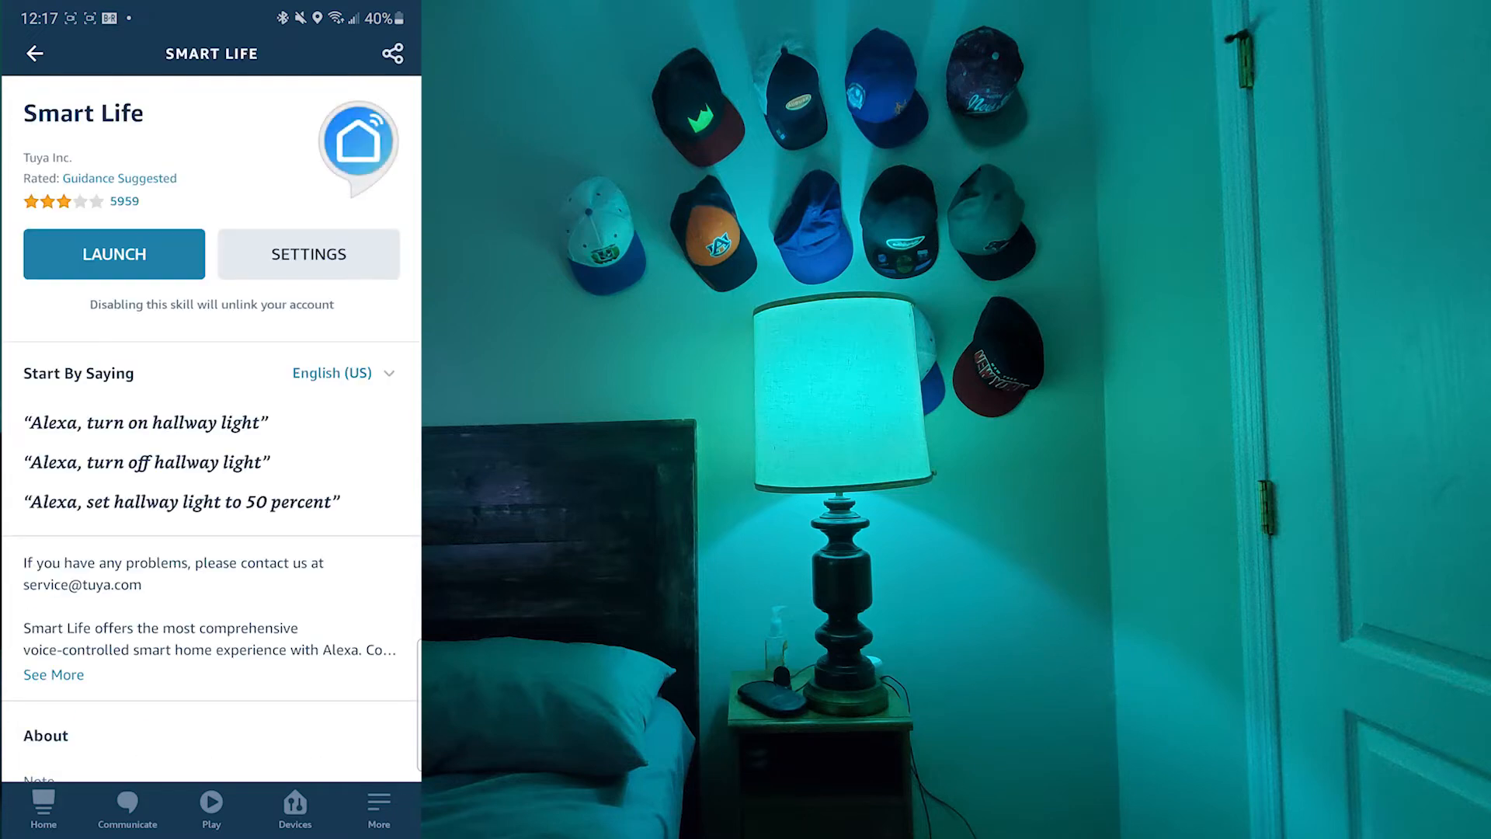